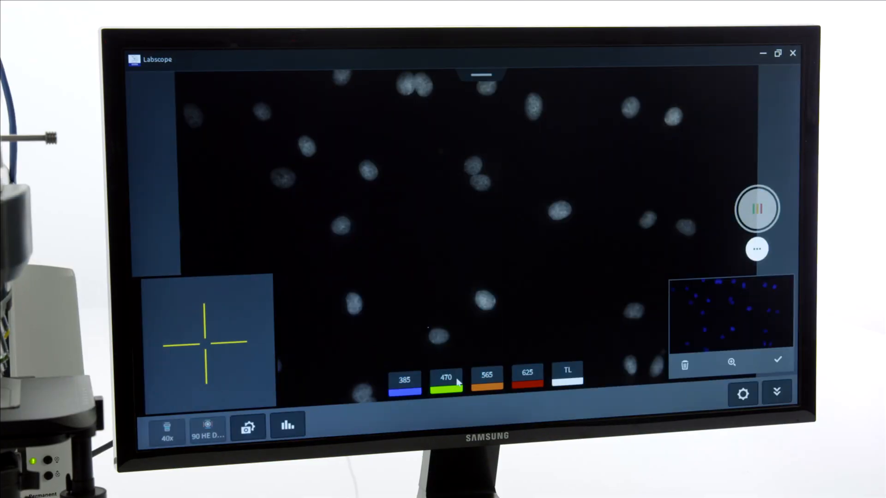
Snap the cell sample to get blue, green, red and merged channel images
{"action": "left_click", "coordinate": [444, 376]}
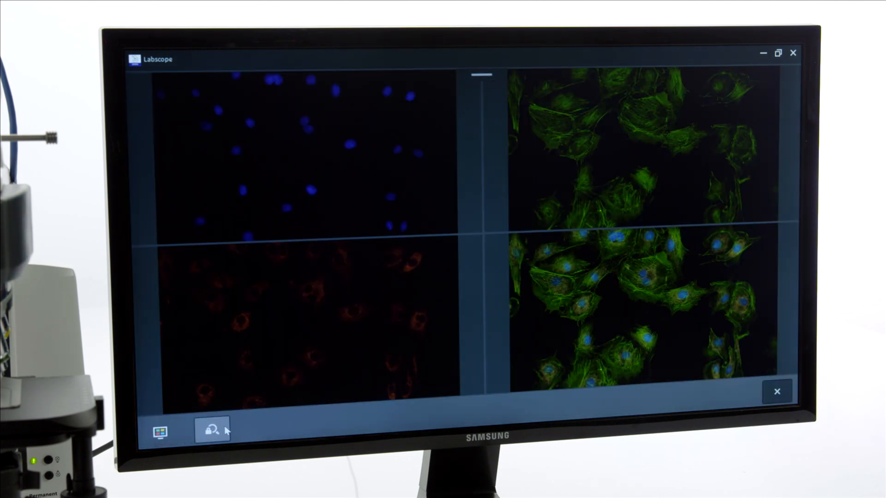
Switch back to the 40x live view of the blue-stained nuclei
{"action": "left_click", "coordinate": [211, 429]}
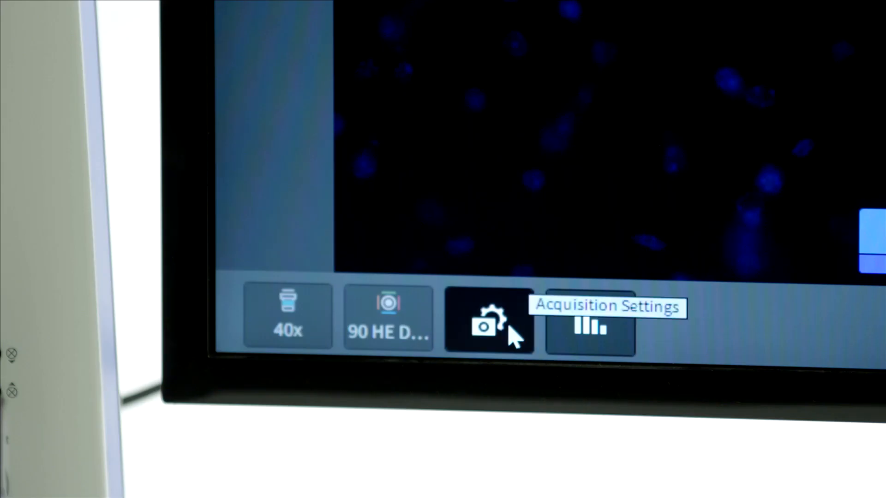
Bring up Acquisition Settings showing auto exposure and light intensity 84
{"action": "left_click", "coordinate": [489, 317]}
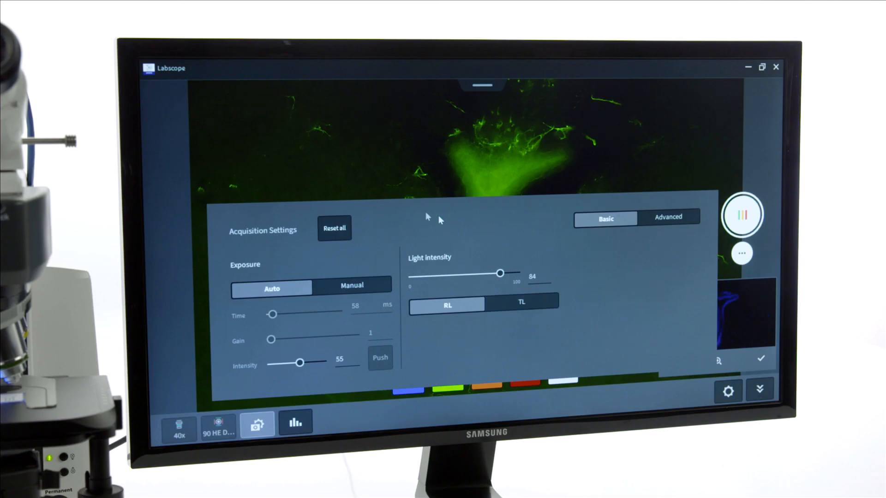
{"action": "mouse_move", "coordinate": [490, 304]}
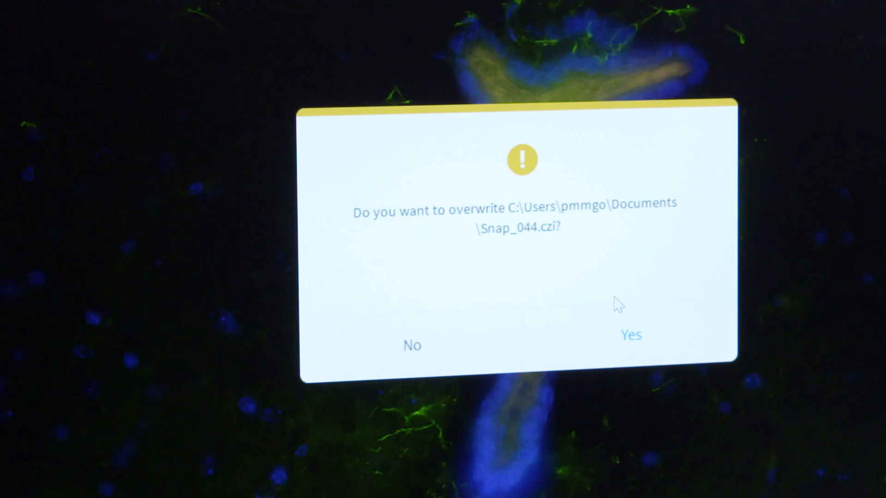
Confirm overwriting Snap_044.czi so the 385 (blue) channel acquisition begins
{"action": "left_click", "coordinate": [630, 335]}
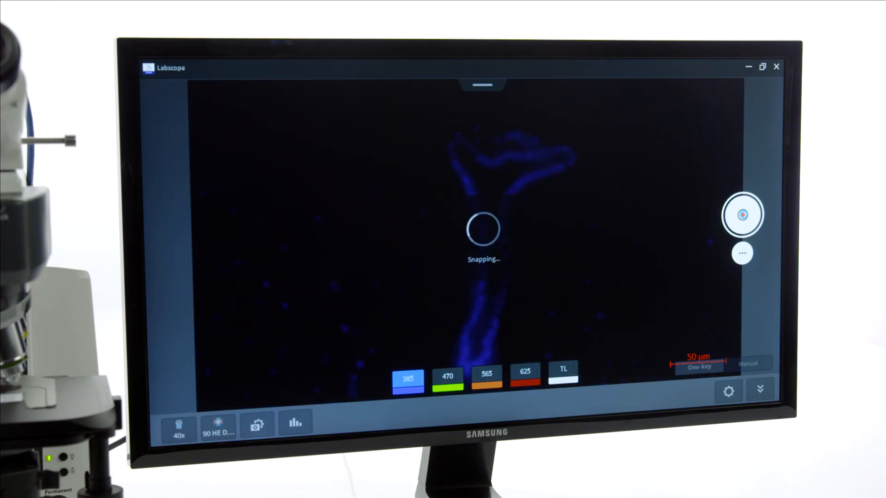
Complete the channel-by-channel snap and generate the 'Mouse brain' report preview
{"action": "left_click", "coordinate": [447, 377]}
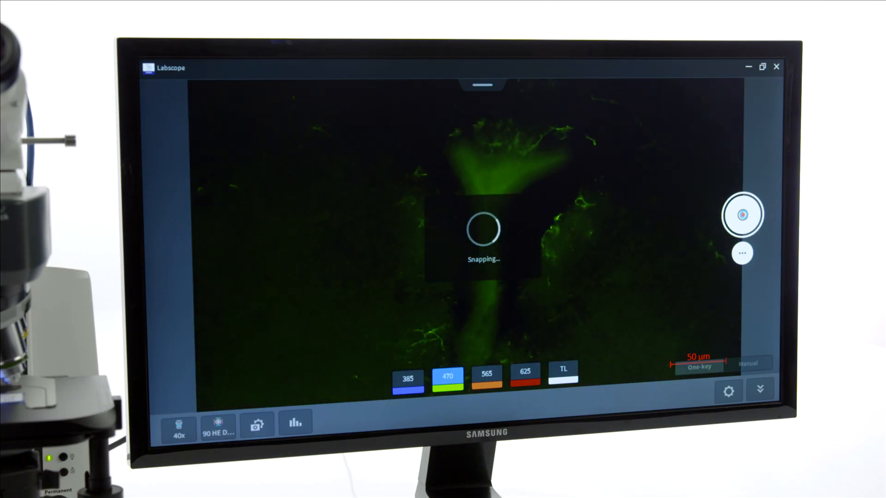
{"action": "left_click", "coordinate": [486, 373]}
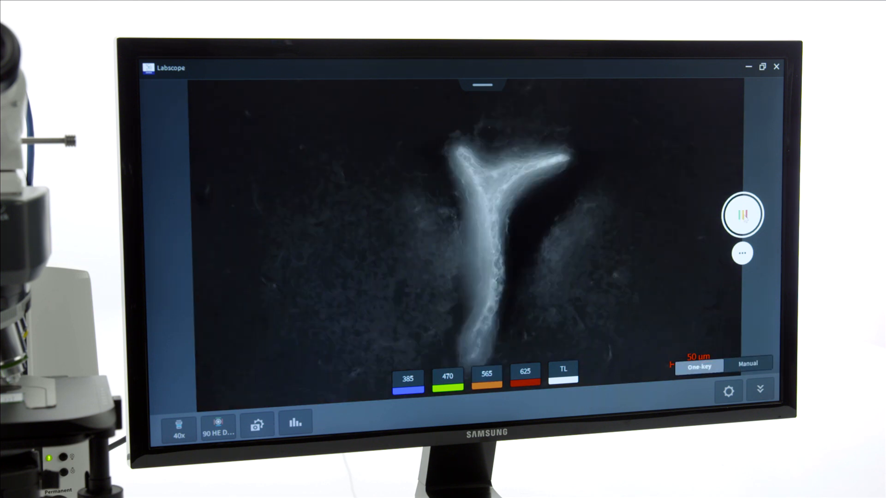
{"action": "left_click", "coordinate": [296, 422]}
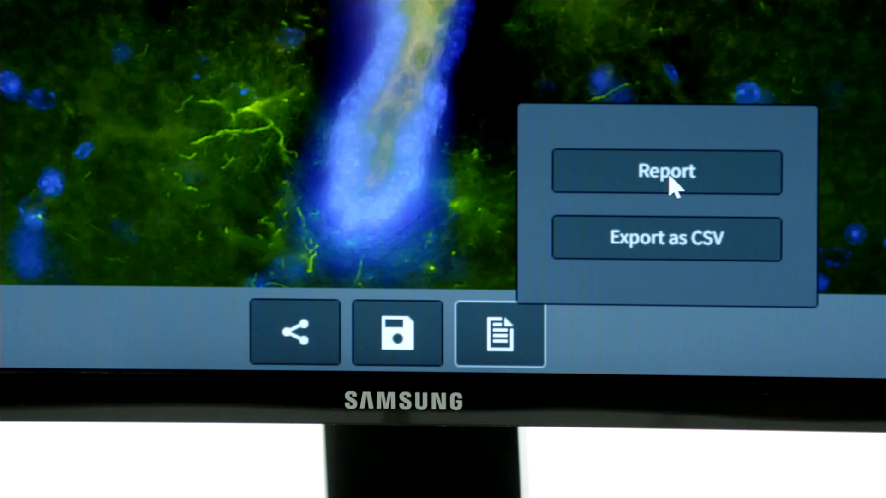
{"action": "left_click", "coordinate": [666, 172]}
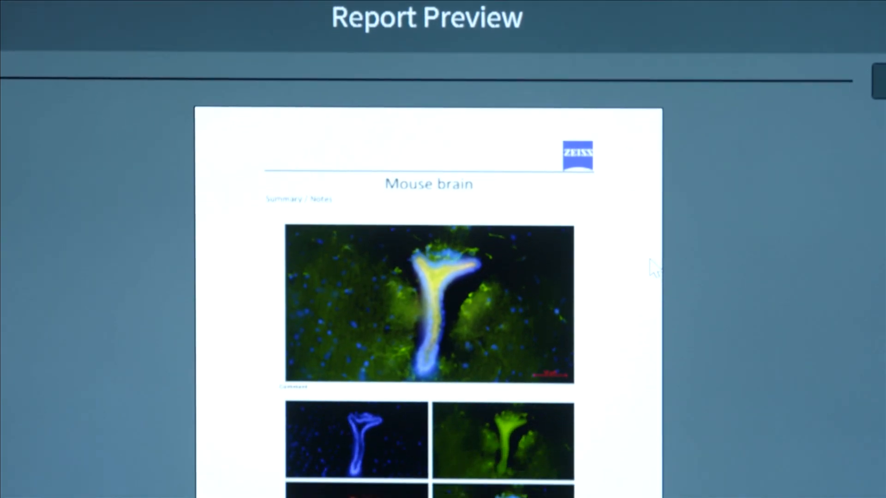